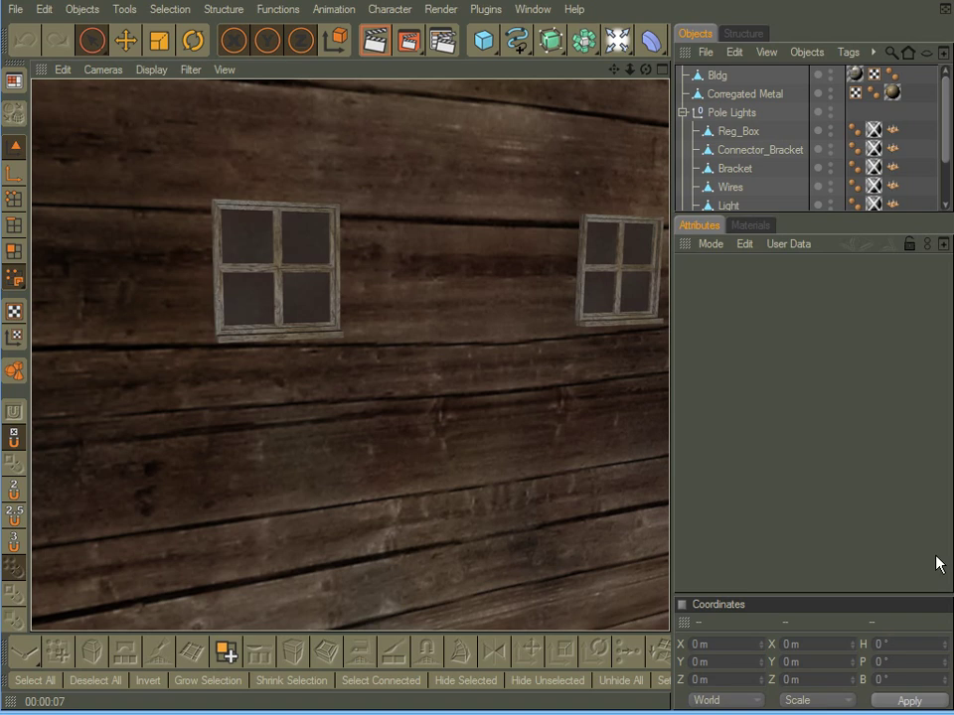
{"action": "mouse_move", "coordinate": [746, 346]}
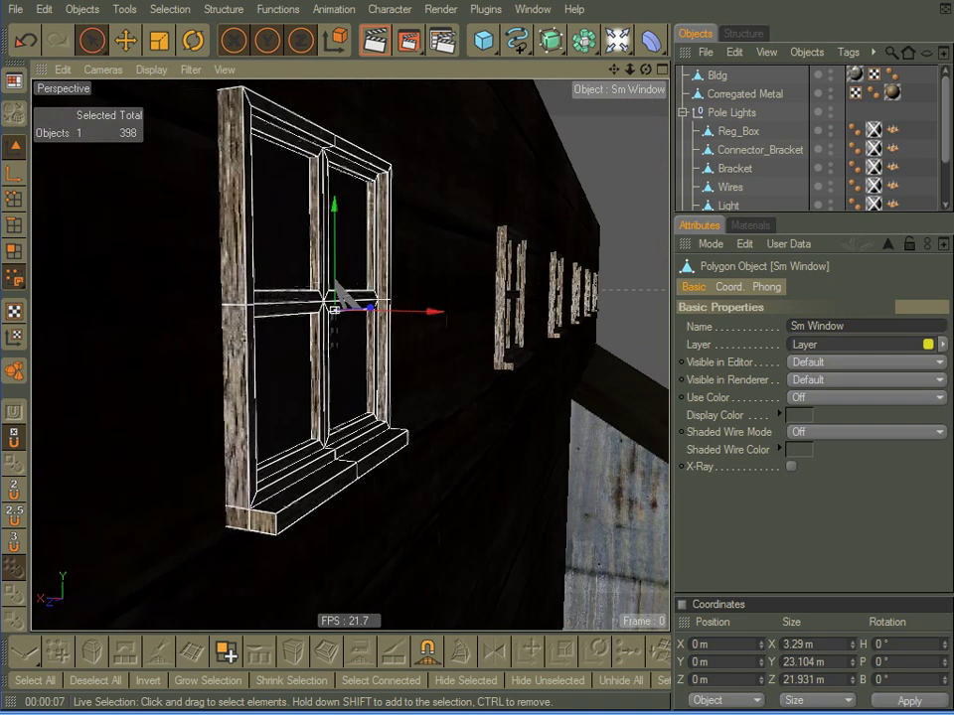
- Close the Badwater building project and discard its unsaved changes
{"action": "left_click", "coordinate": [15, 8]}
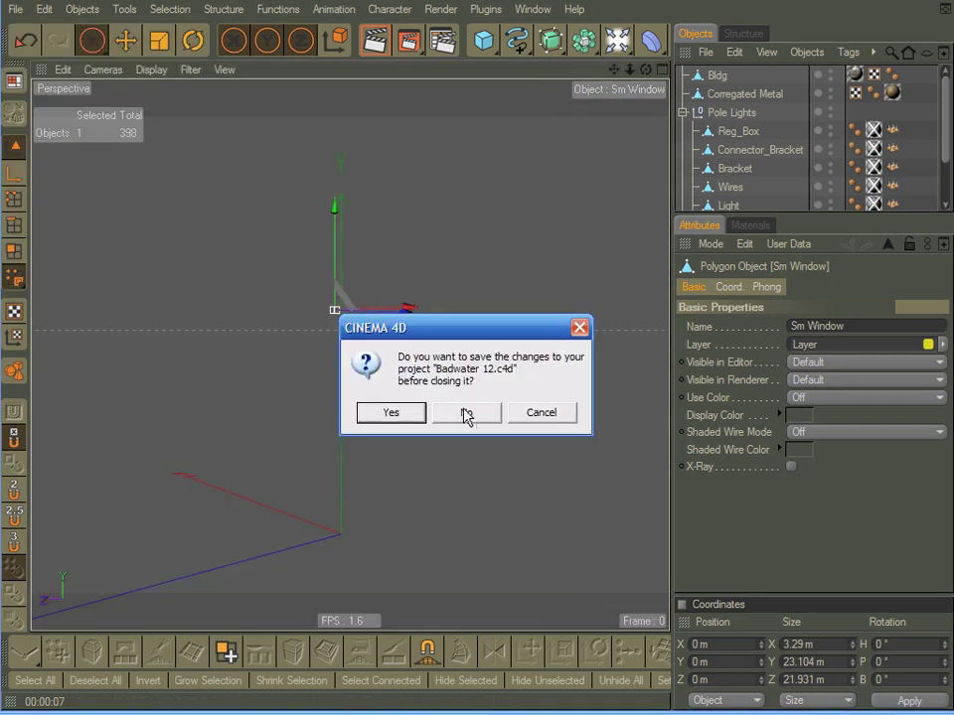
{"action": "left_click", "coordinate": [465, 411]}
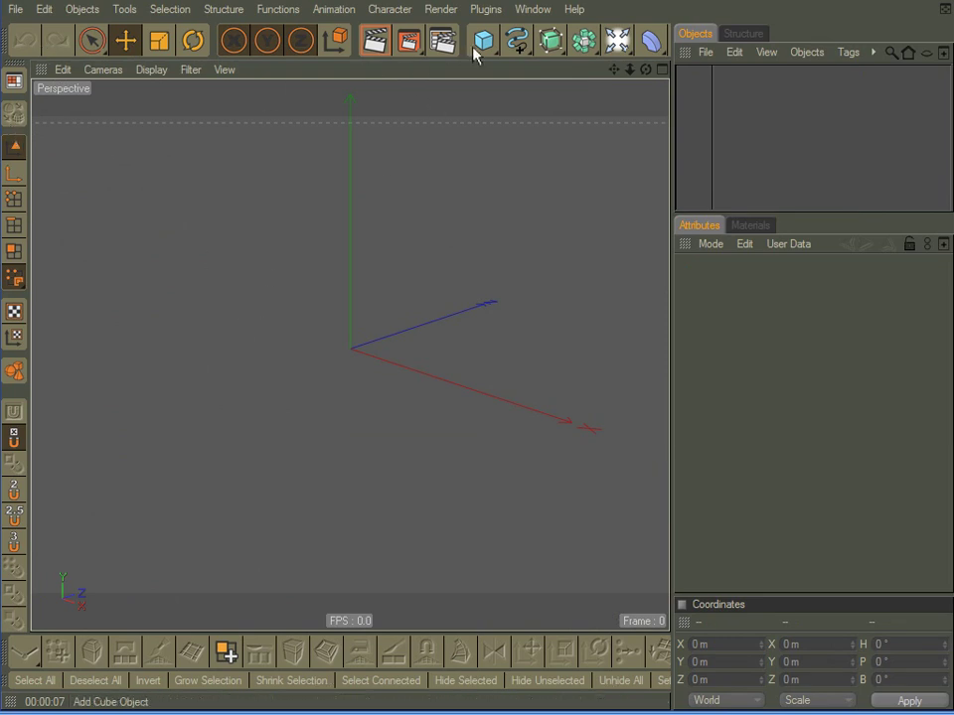
- Add a Cube primitive with 2 segments per side and make it an editable polygon object
{"action": "left_click", "coordinate": [483, 39]}
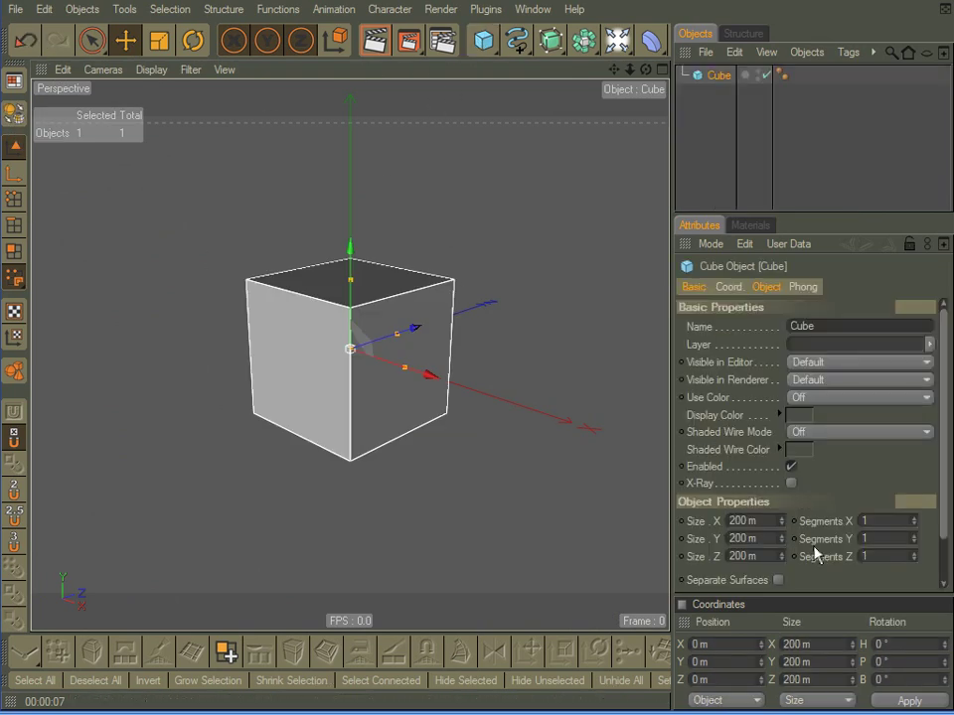
{"action": "type", "text": "2"}
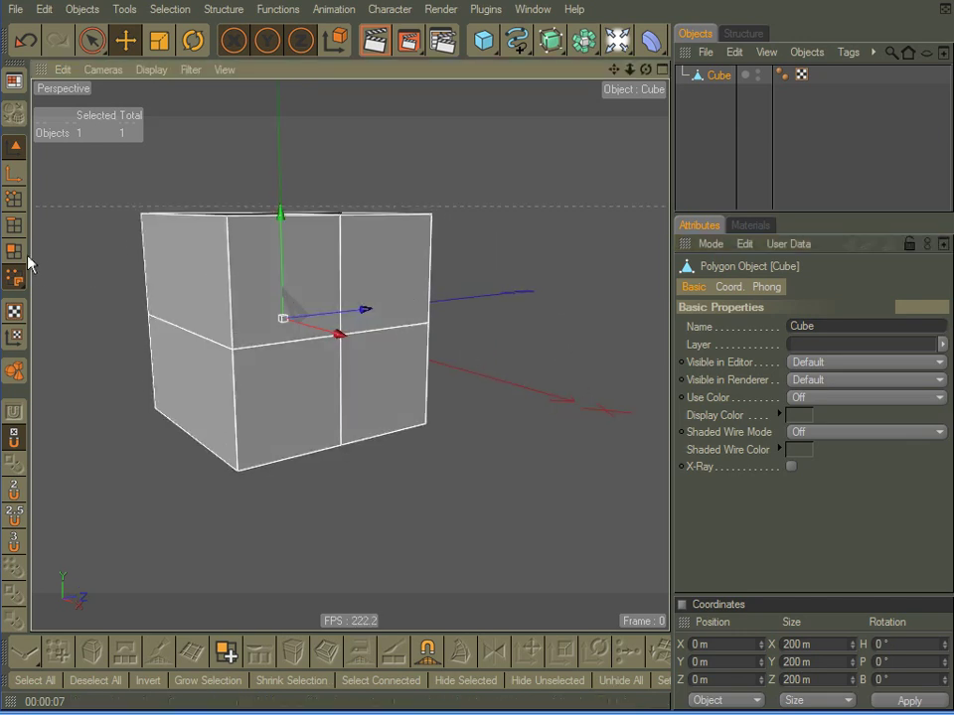
{"action": "left_click", "coordinate": [91, 40]}
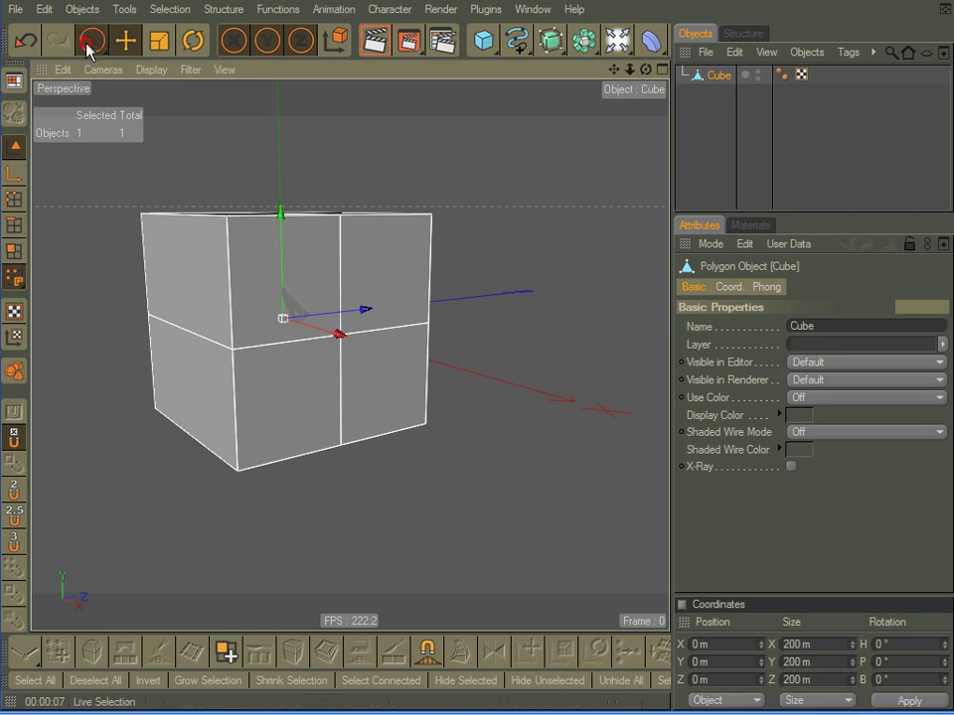
- Extrude Inner the cube's four front faces, then Extrude them inward to recess the panel
{"action": "left_click", "coordinate": [91, 40]}
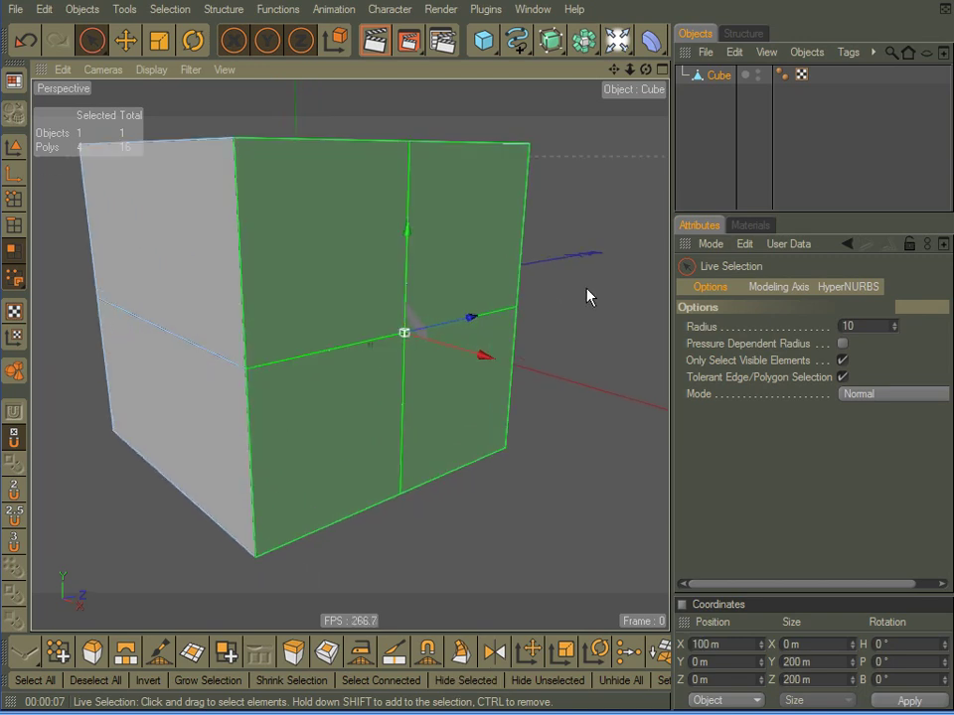
{"action": "right_click", "coordinate": [588, 295]}
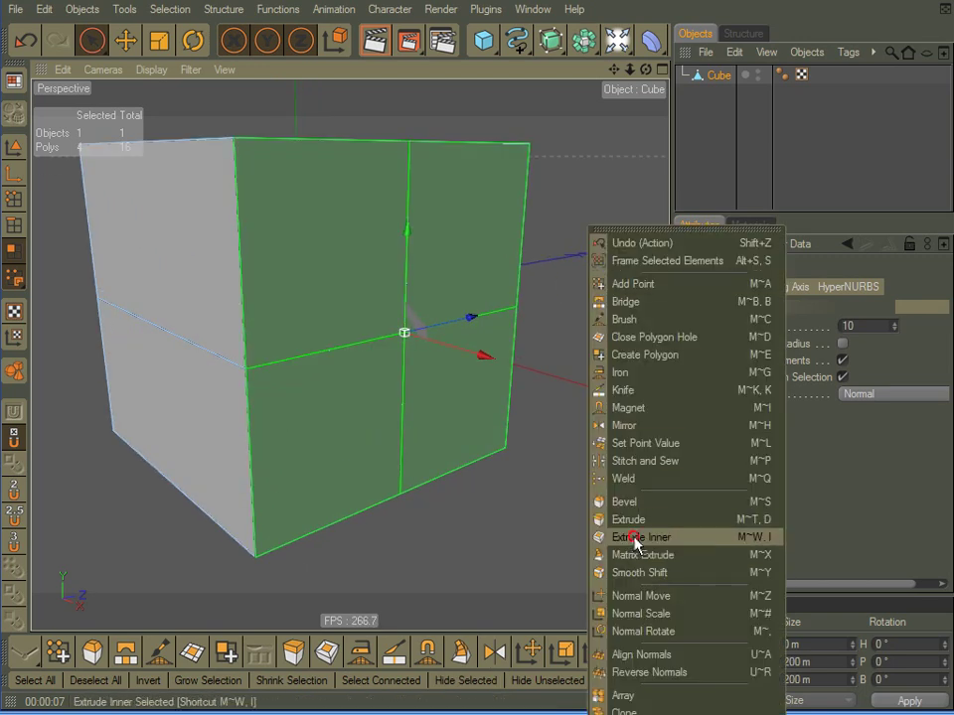
{"action": "left_click", "coordinate": [642, 537]}
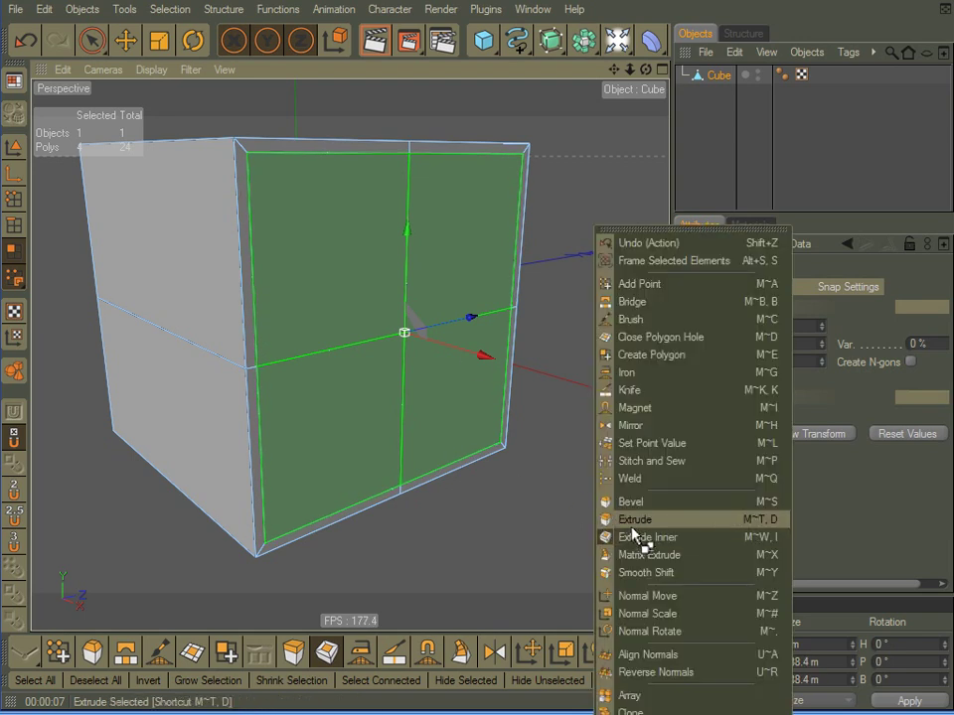
{"action": "left_click", "coordinate": [636, 518]}
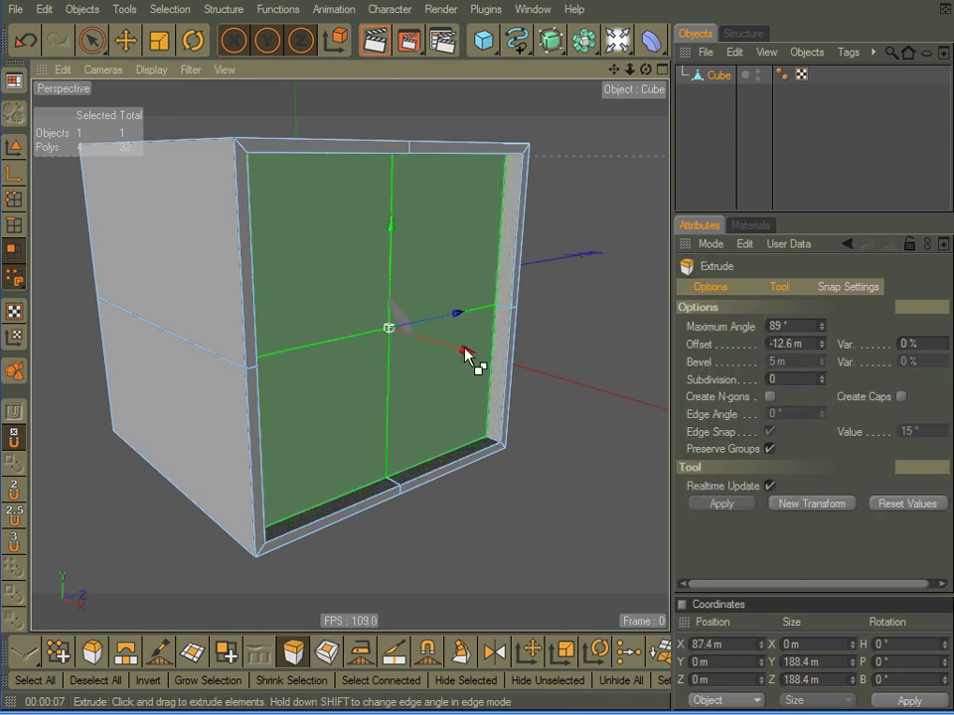
- Extrude Inner each front face separately to form divider bars, then Extrude the four panes
{"action": "right_click", "coordinate": [586, 526]}
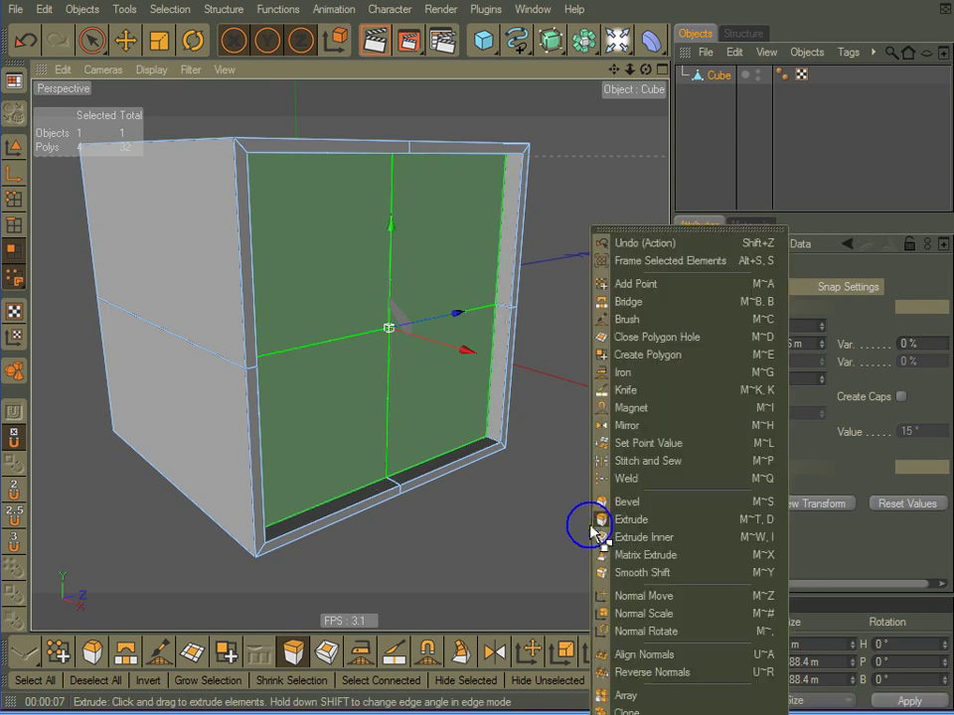
{"action": "left_click", "coordinate": [643, 537]}
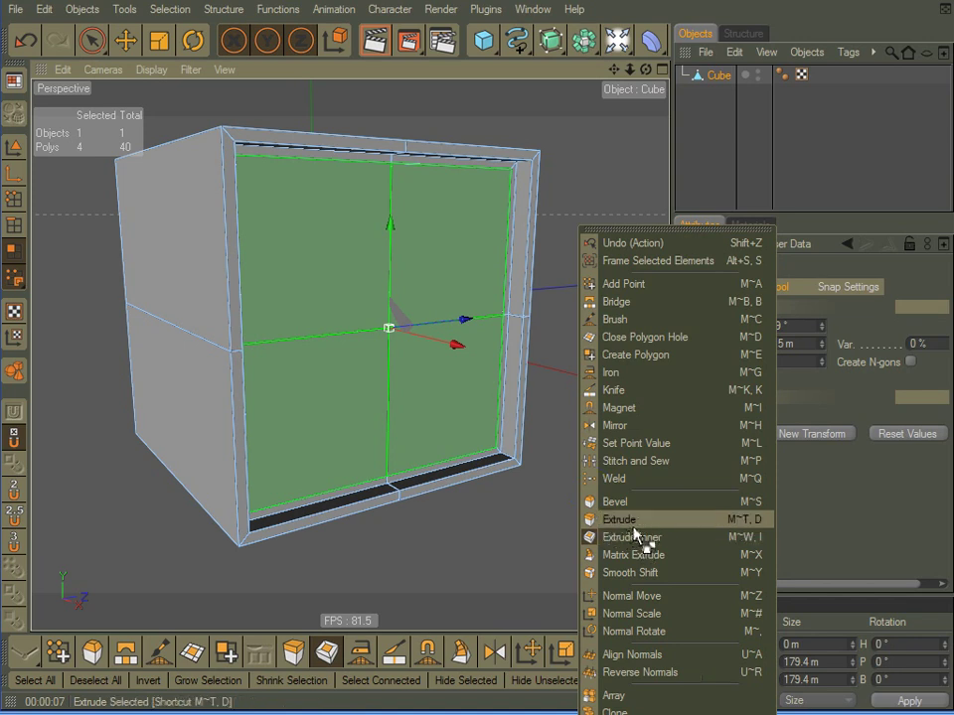
{"action": "mouse_move", "coordinate": [640, 537]}
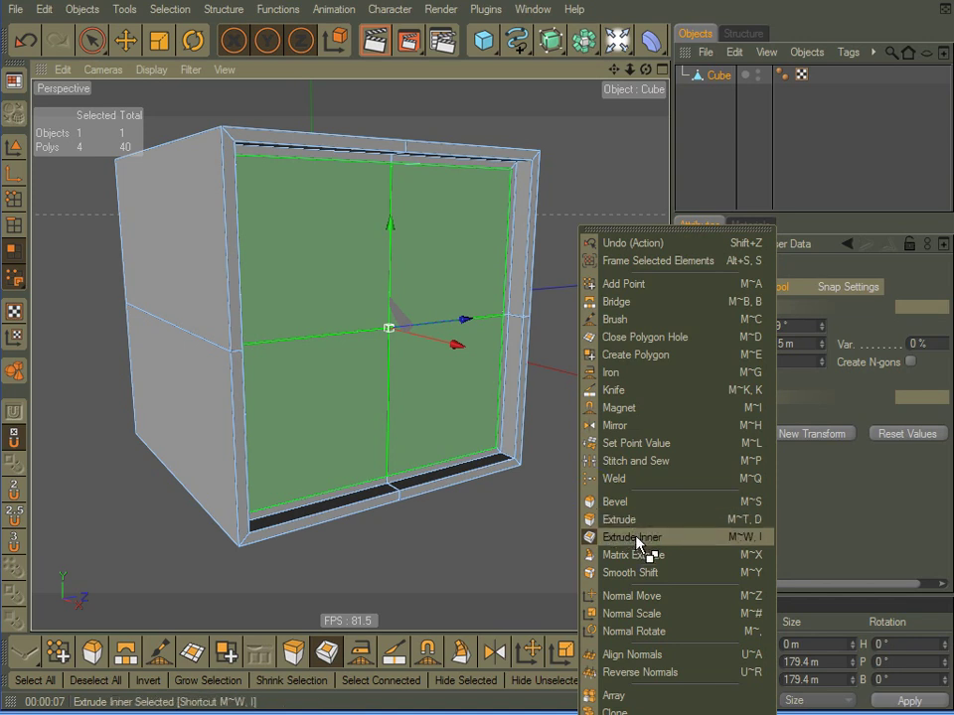
{"action": "left_click", "coordinate": [632, 536]}
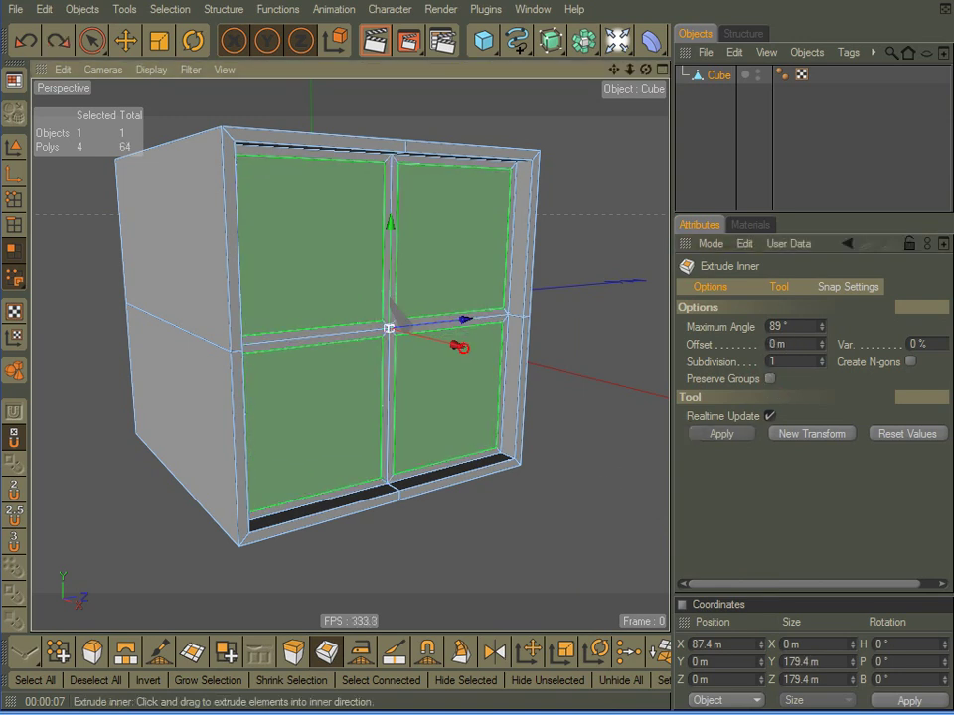
{"action": "left_click_drag", "start_coordinate": [457, 346], "coordinate": [482, 345]}
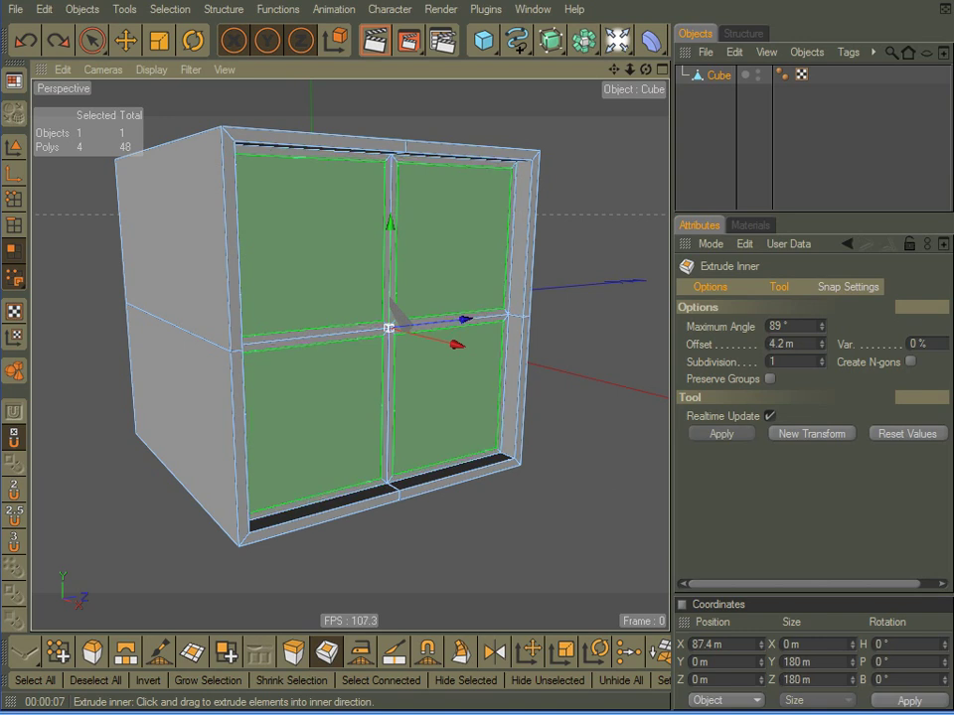
{"action": "right_click", "coordinate": [606, 493]}
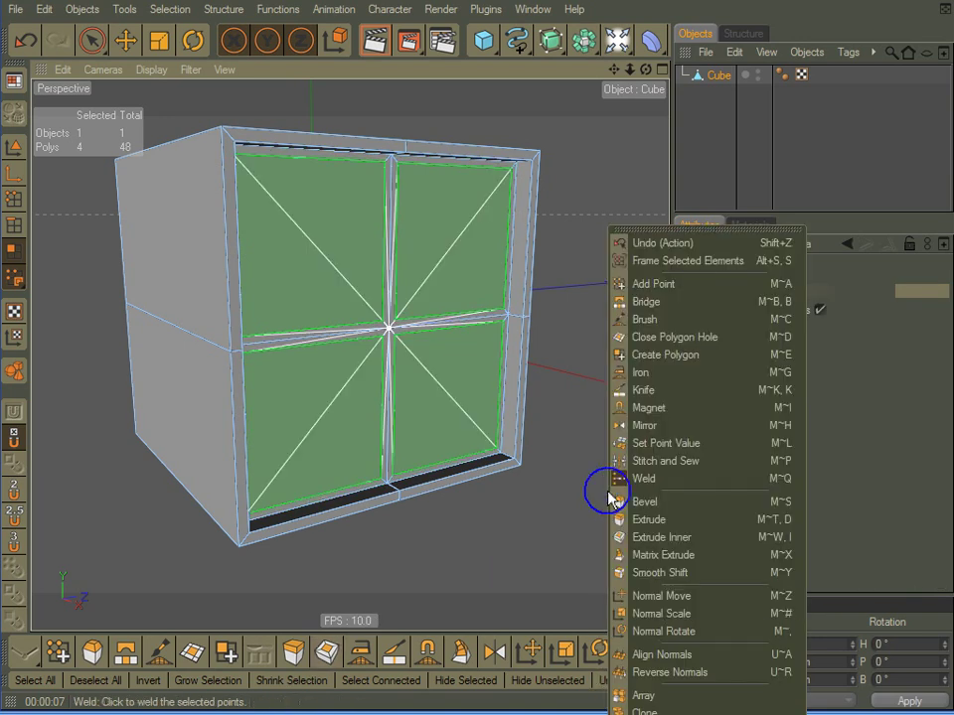
{"action": "left_click", "coordinate": [647, 518]}
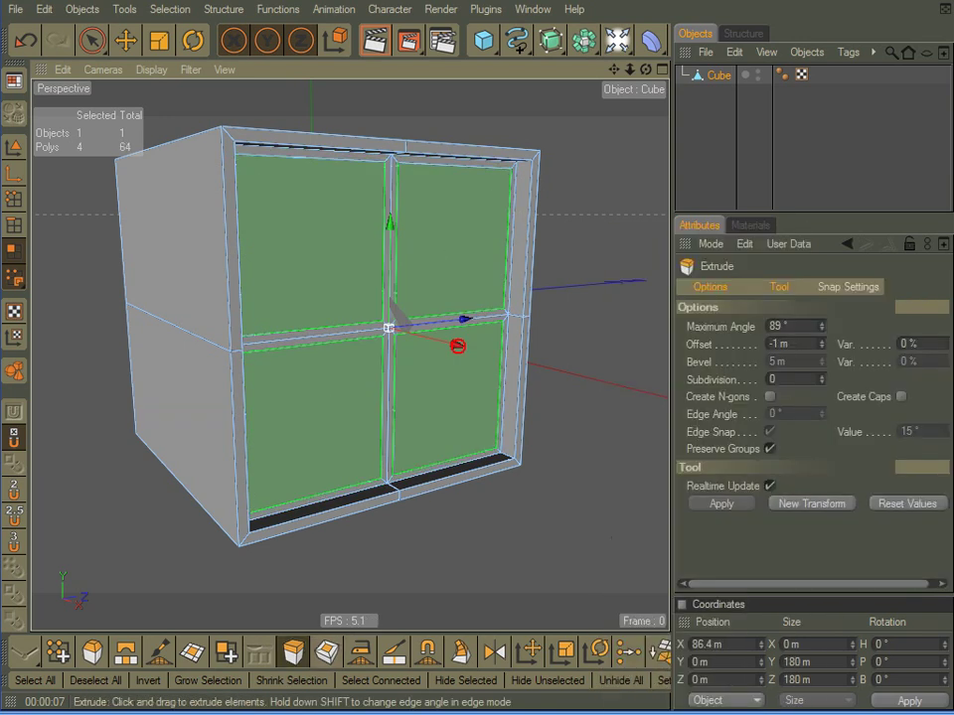
- Push the four panes slightly behind the dividers and extrude the bottom strip into a sill
{"action": "left_click_drag", "start_coordinate": [457, 345], "coordinate": [448, 342]}
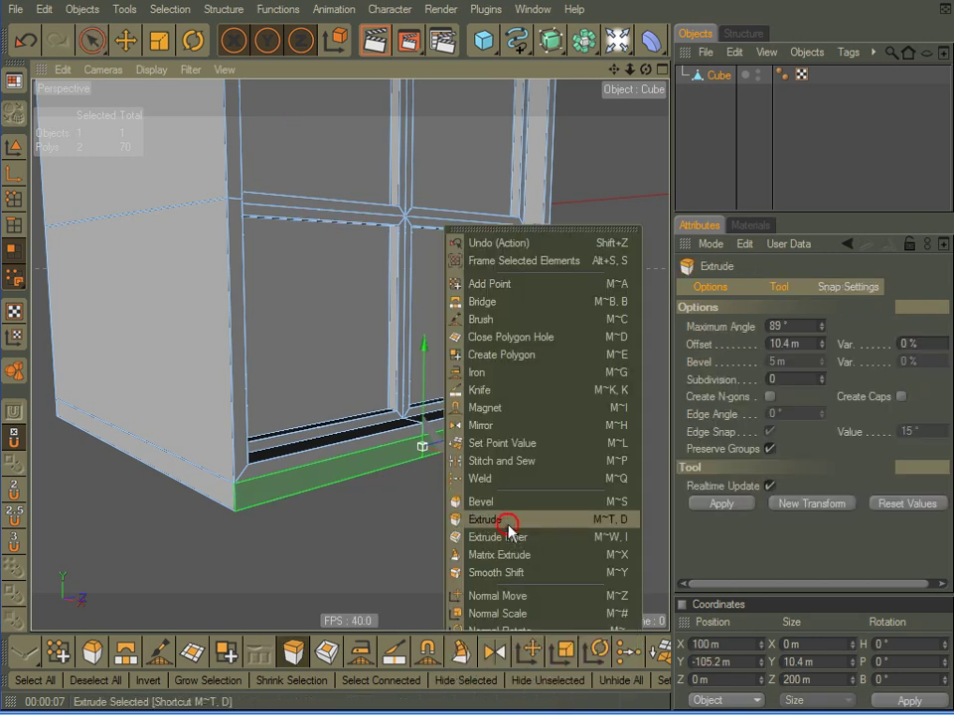
{"action": "left_click", "coordinate": [485, 521]}
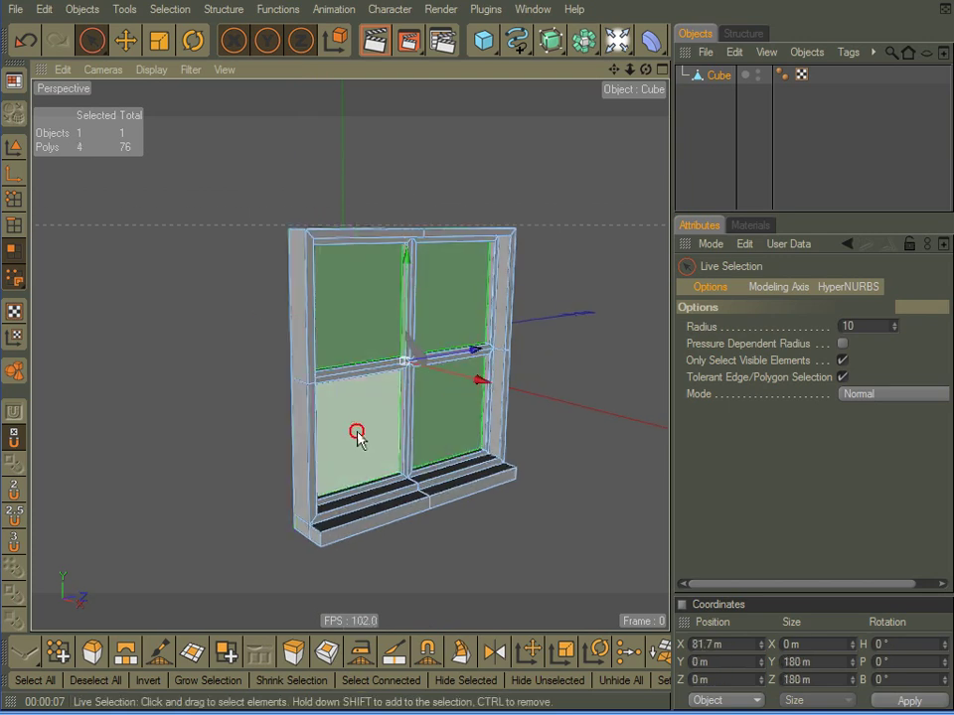
- Split the selected pane polygons off into their own object beside the frame
{"action": "right_click", "coordinate": [358, 434]}
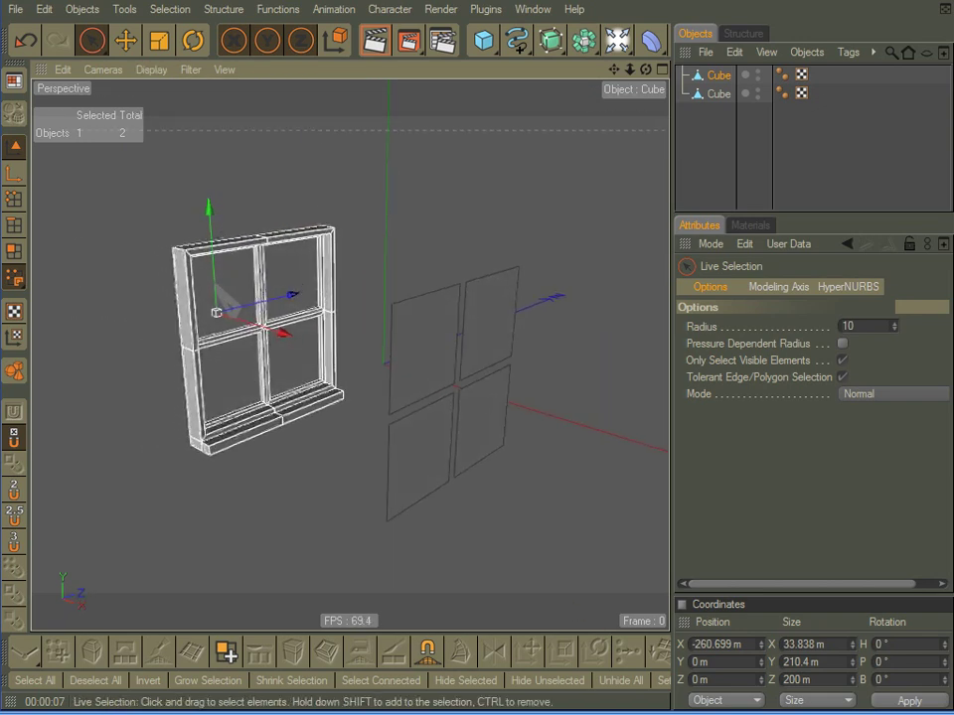
- Render the active view to preview the detached panes beside the frame
{"action": "left_click", "coordinate": [376, 40]}
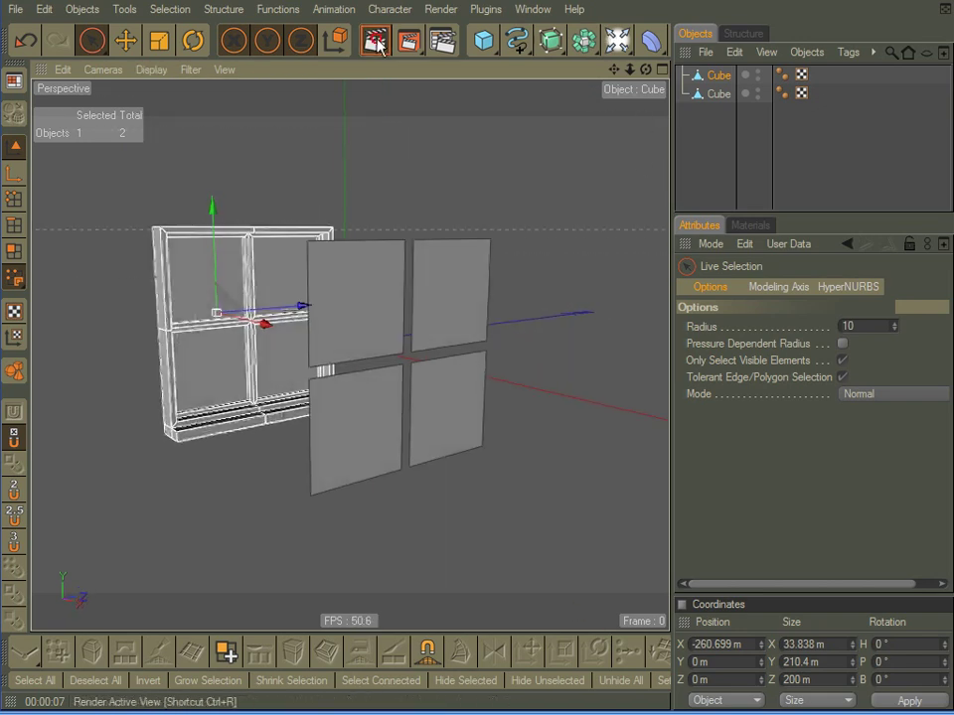
{"action": "left_click", "coordinate": [375, 39]}
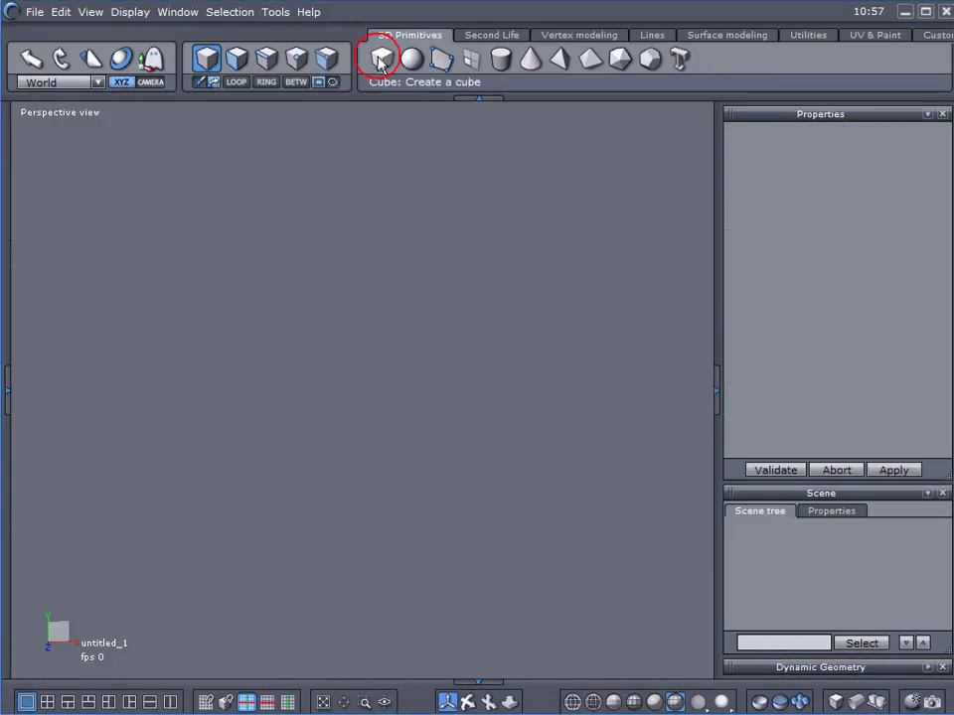
- Create a Hexagon cube and start Tesselate to cut a cross of edges on its front
{"action": "left_click", "coordinate": [378, 58]}
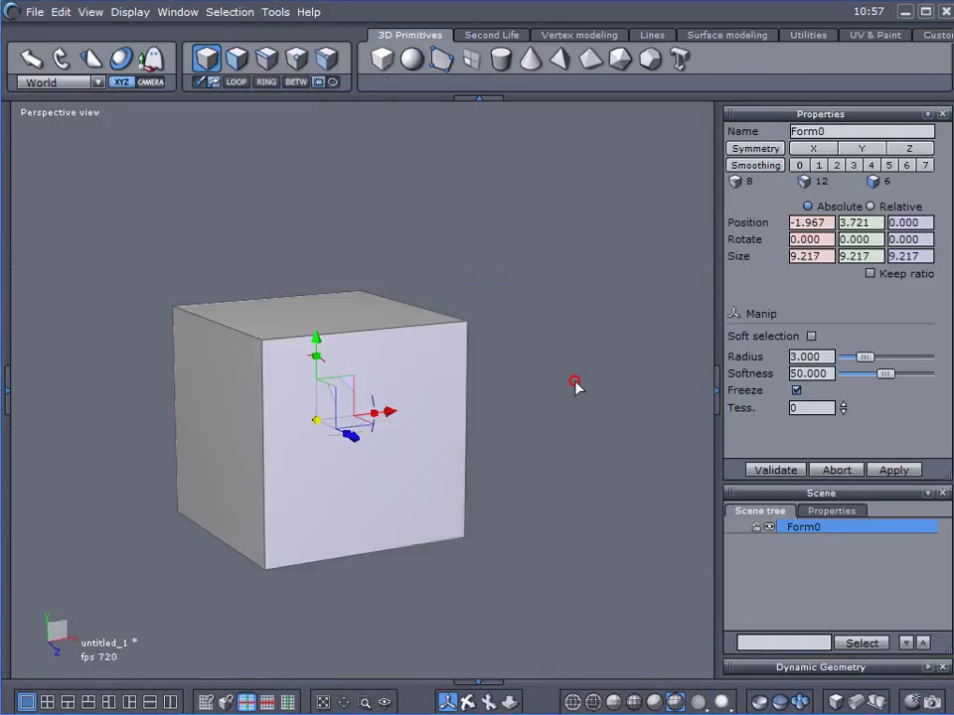
{"action": "left_click", "coordinate": [578, 36]}
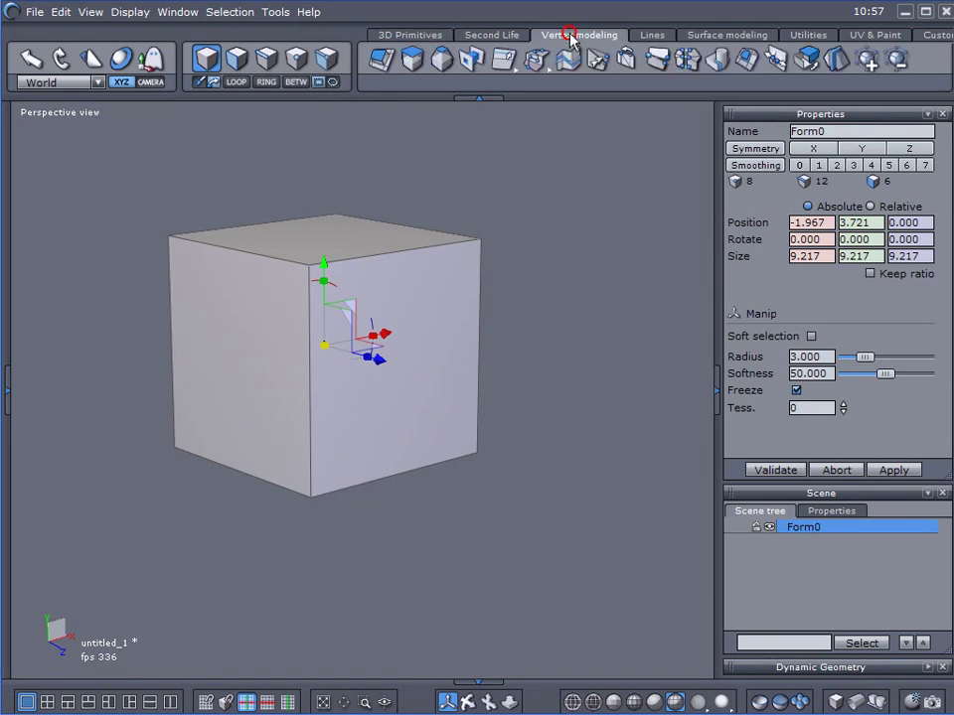
{"action": "mouse_move", "coordinate": [534, 60]}
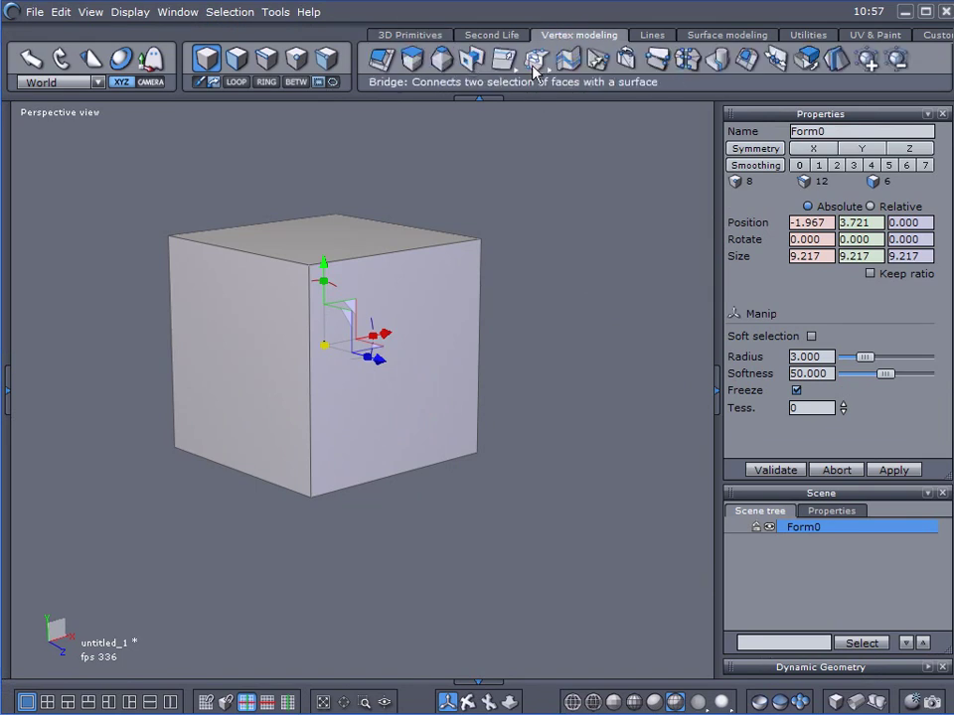
{"action": "left_click", "coordinate": [534, 60]}
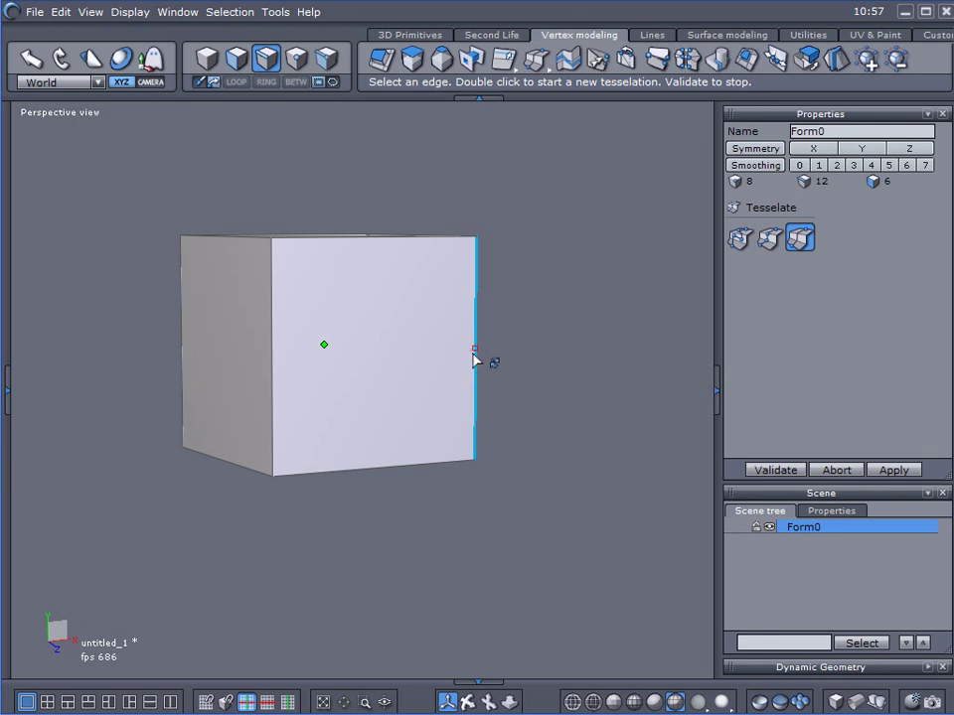
{"action": "mouse_move", "coordinate": [480, 359]}
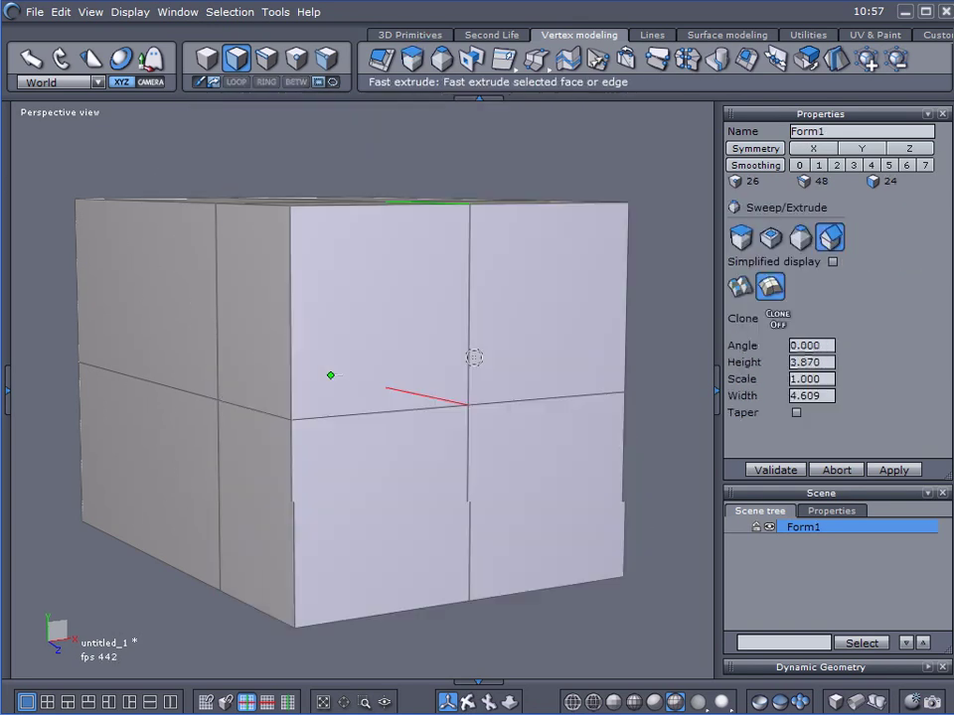
- Fast extrude the front faces inward twice for the frame border and pane areas, then Validate
{"action": "left_click", "coordinate": [769, 237]}
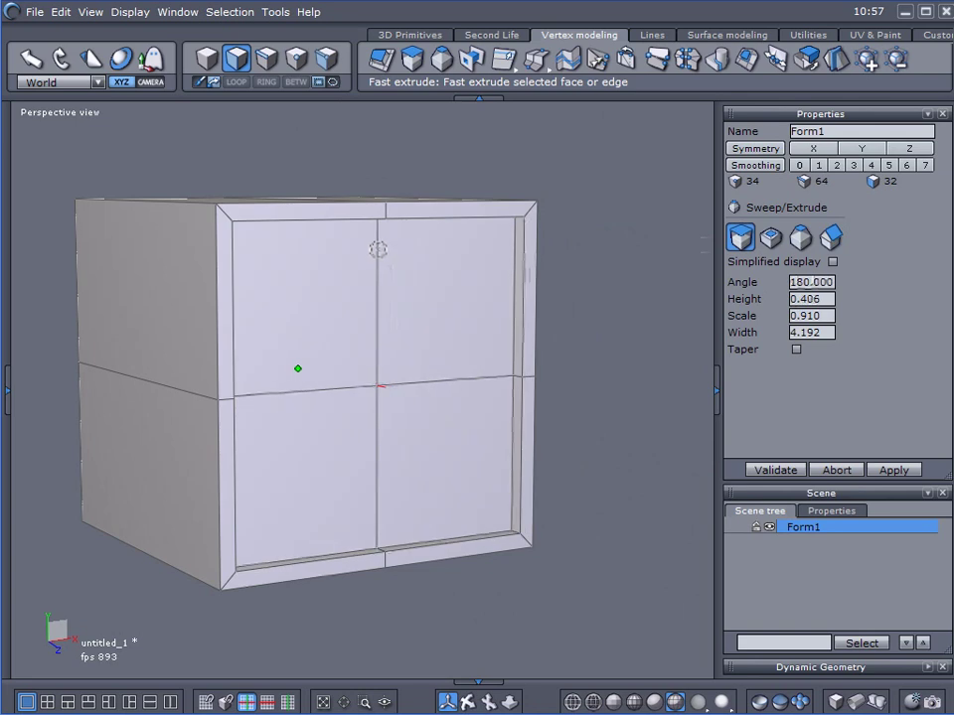
{"action": "left_click", "coordinate": [771, 238]}
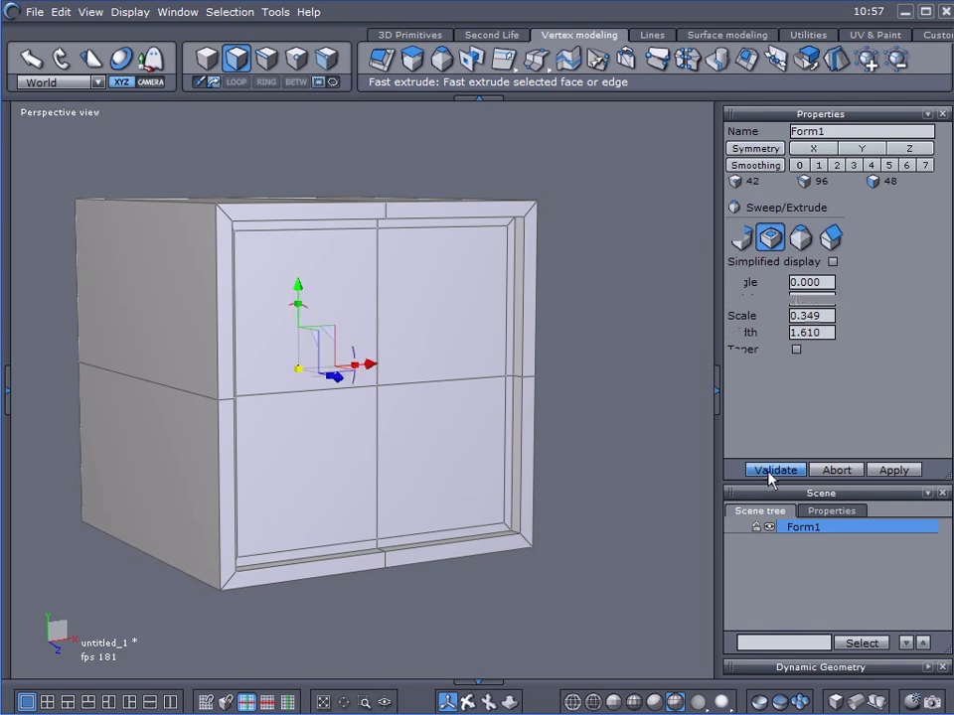
{"action": "left_click", "coordinate": [775, 469]}
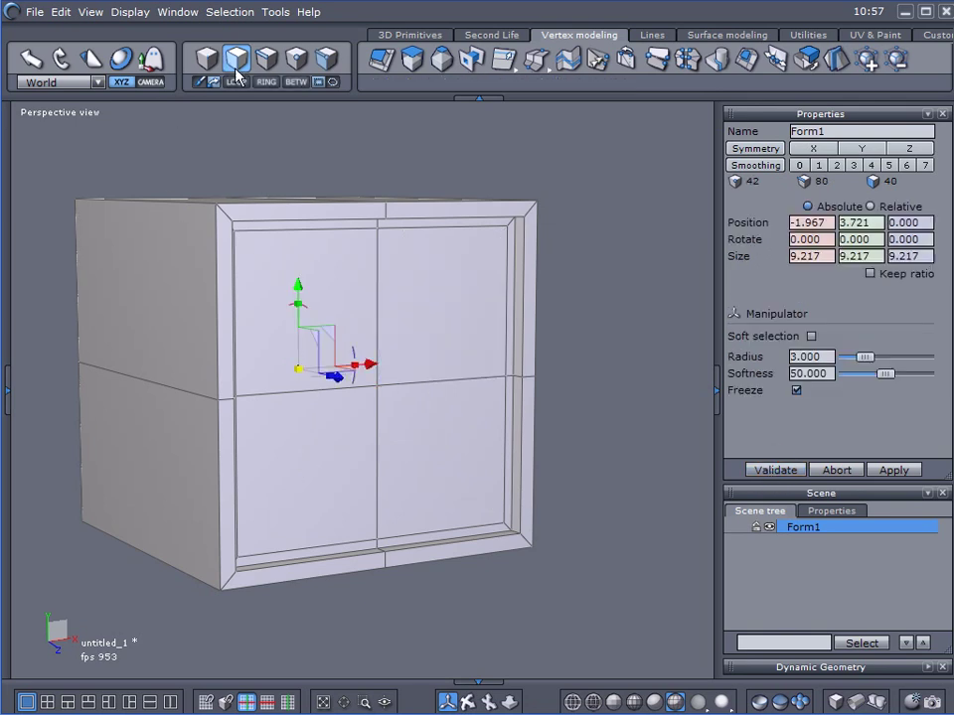
- Select the four pane faces and Fast extrude them with a small width to border each pane
{"action": "left_click", "coordinate": [418, 290]}
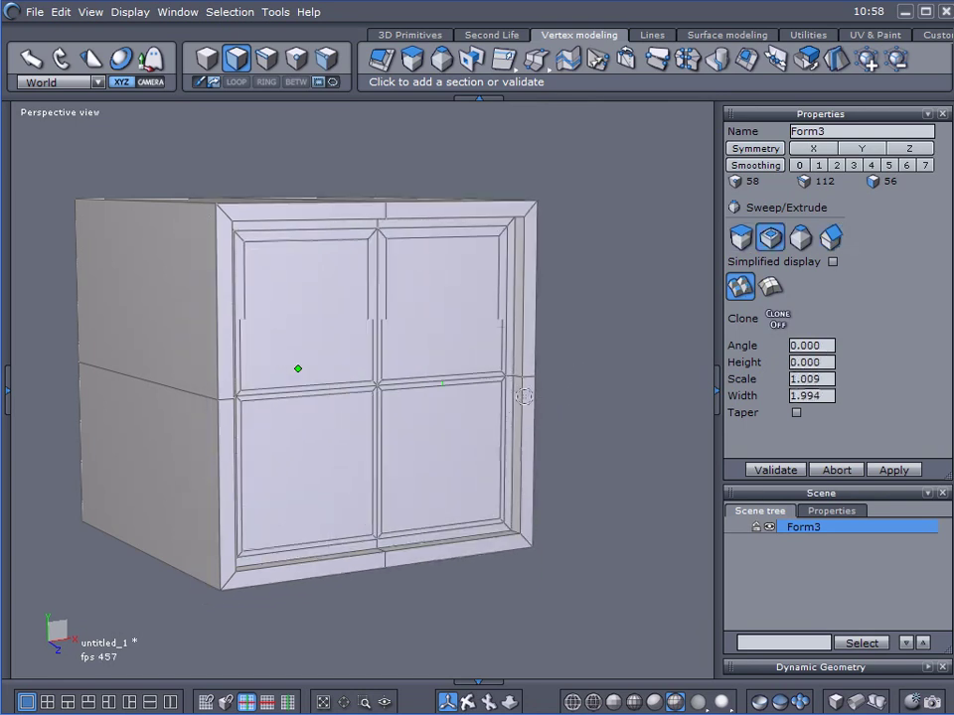
{"action": "left_click_drag", "start_coordinate": [524, 397], "coordinate": [515, 410]}
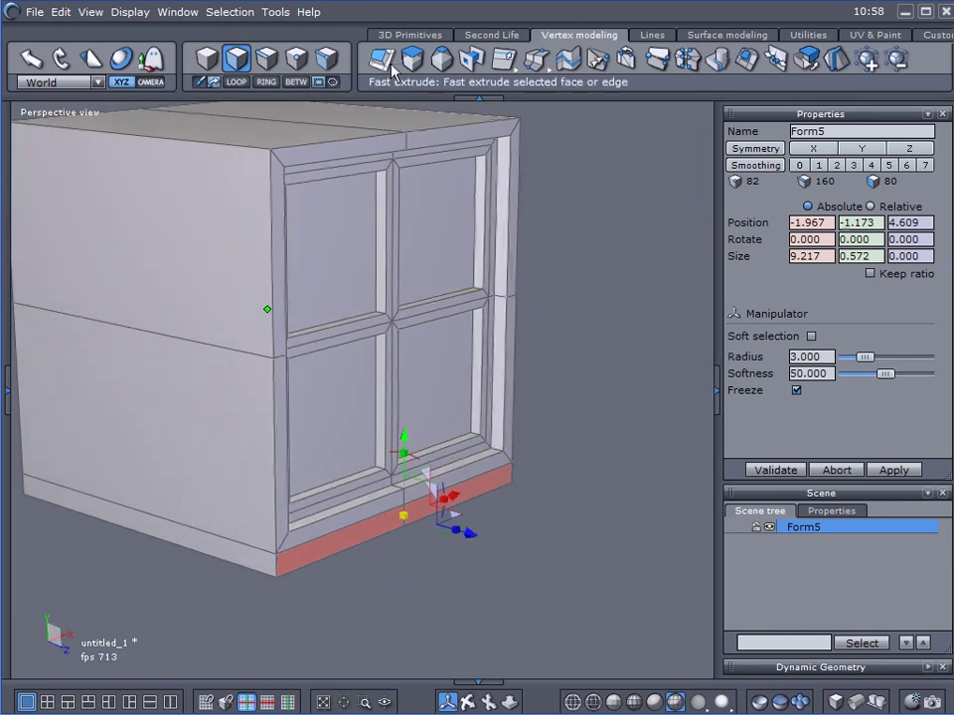
- Fast-extrude the strip below the panes into a protruding sill and angle its front edge
{"action": "left_click", "coordinate": [382, 60]}
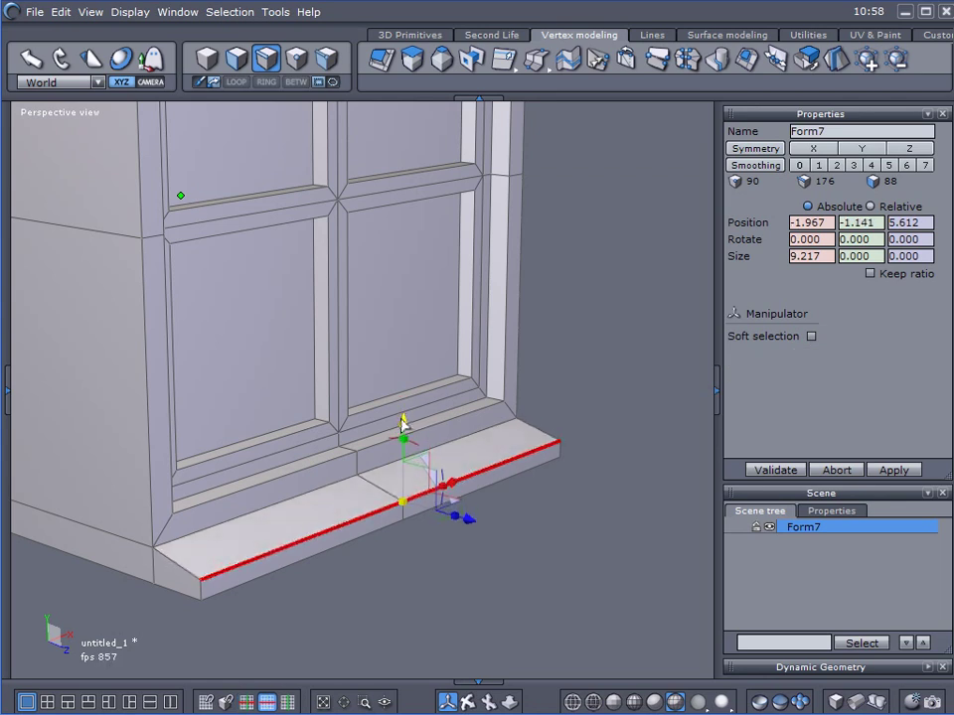
{"action": "left_click", "coordinate": [810, 336]}
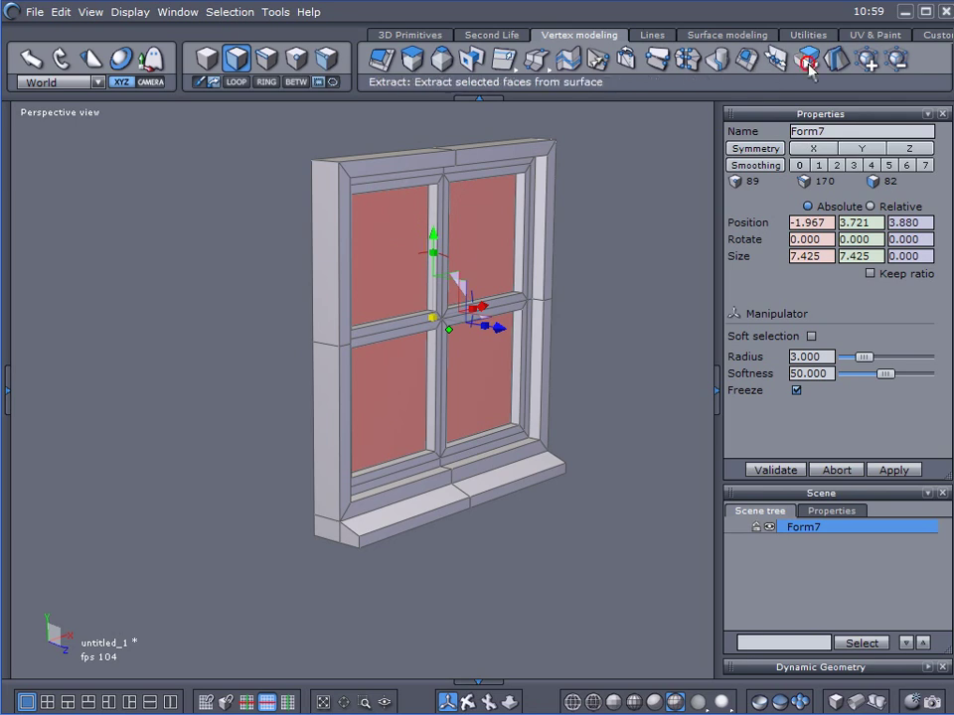
- Extract the four selected pane faces into their own glass object, separate from the frame
{"action": "left_click", "coordinate": [807, 60]}
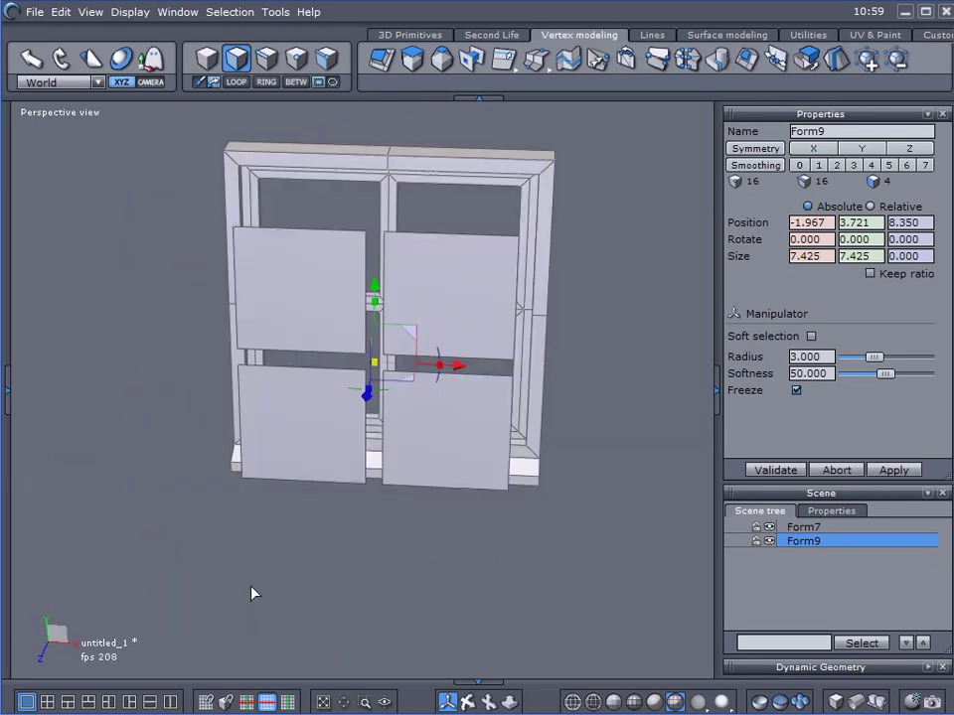
{"action": "left_click_drag", "start_coordinate": [254, 594], "coordinate": [115, 616]}
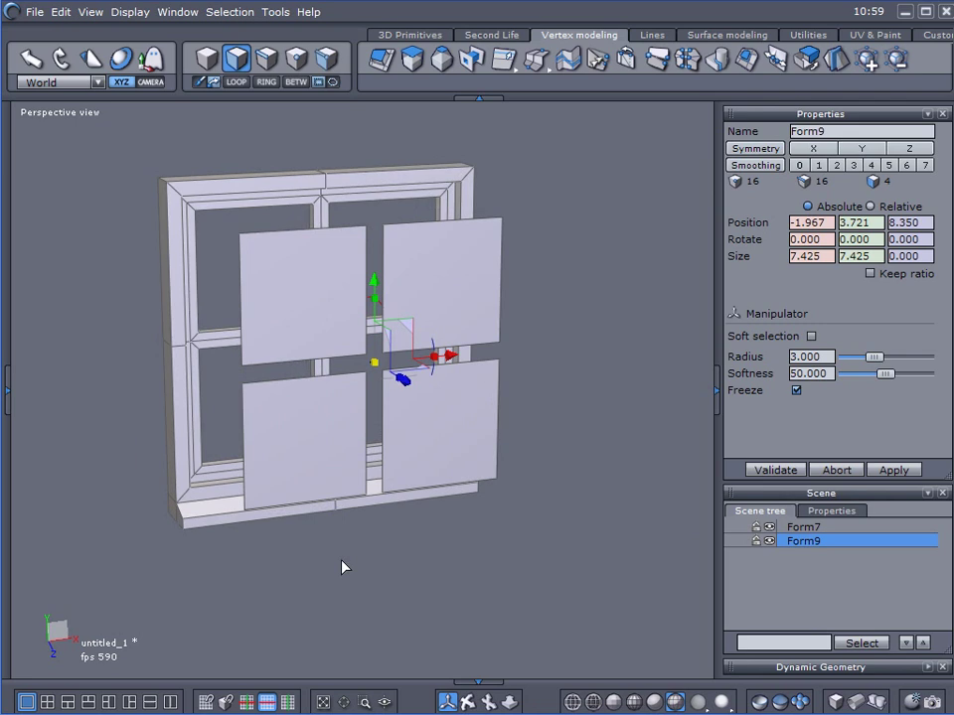
{"action": "mouse_move", "coordinate": [12, 634]}
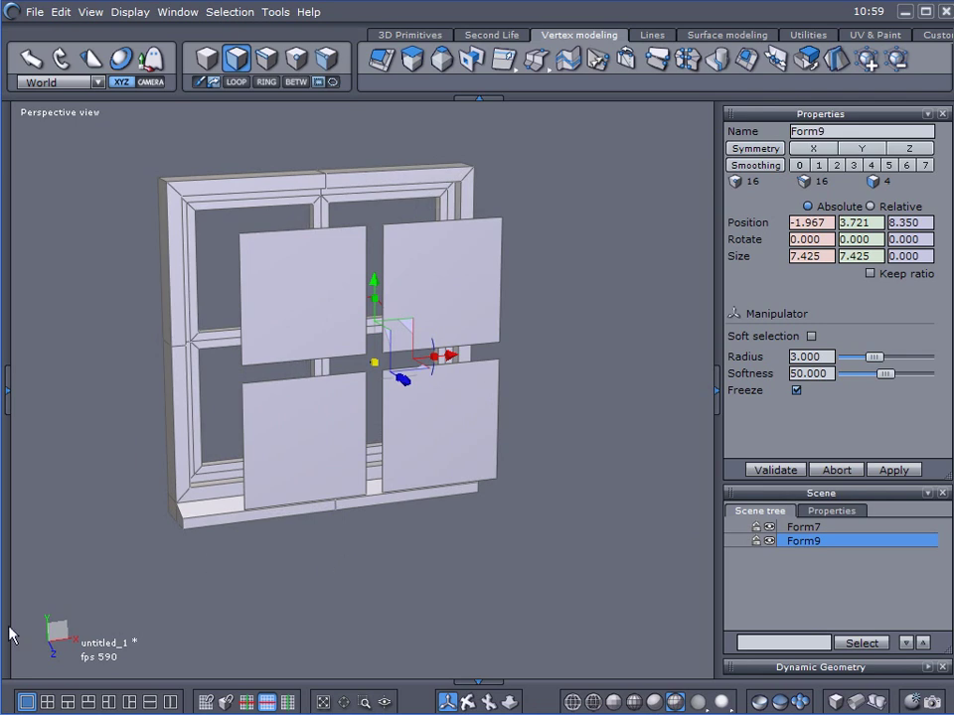